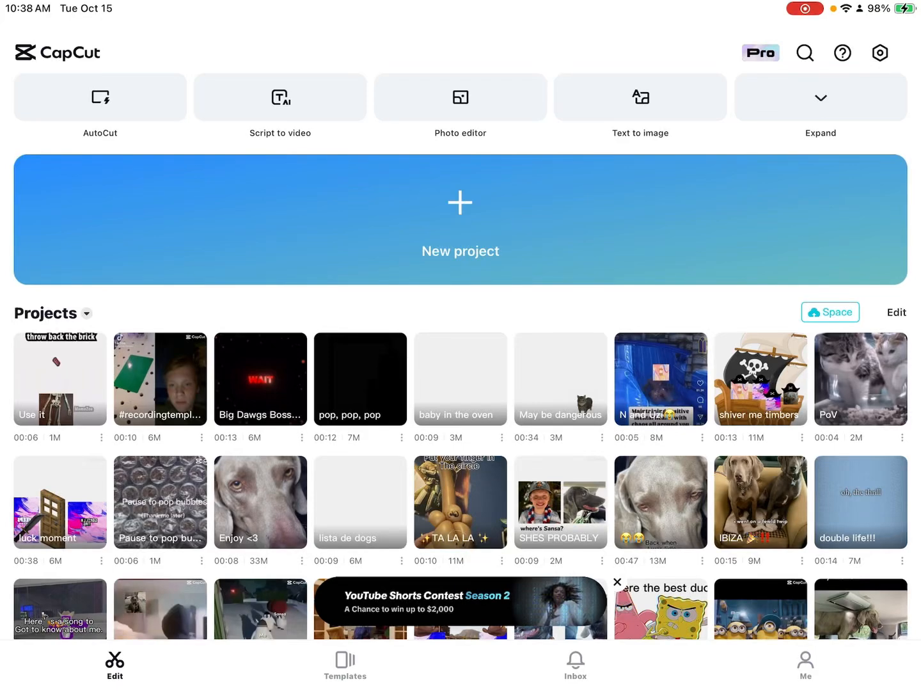
Start a new CapCut project and select the 02:16 screen recording from Recents
{"action": "left_click", "coordinate": [460, 203]}
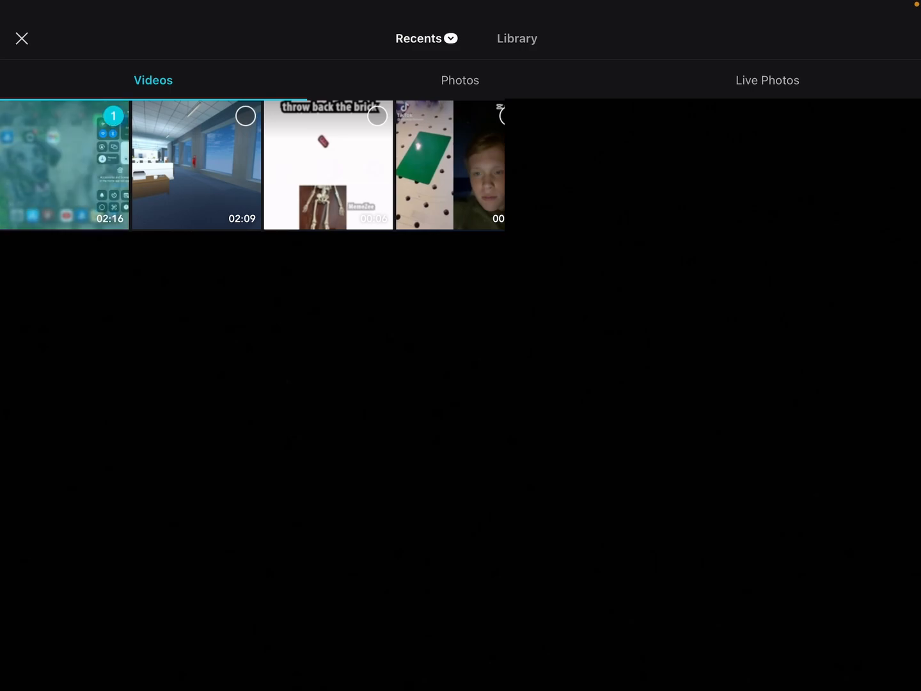
Import the selected screen recording so the 02:15 clip lands on the timeline
{"action": "left_click", "coordinate": [22, 37]}
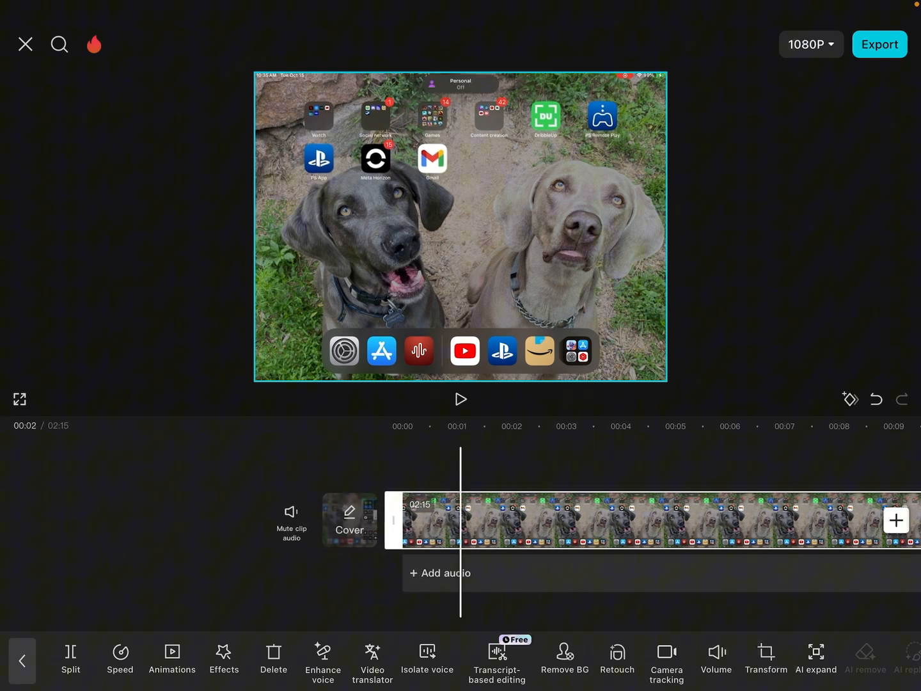
{"action": "left_click", "coordinate": [879, 45]}
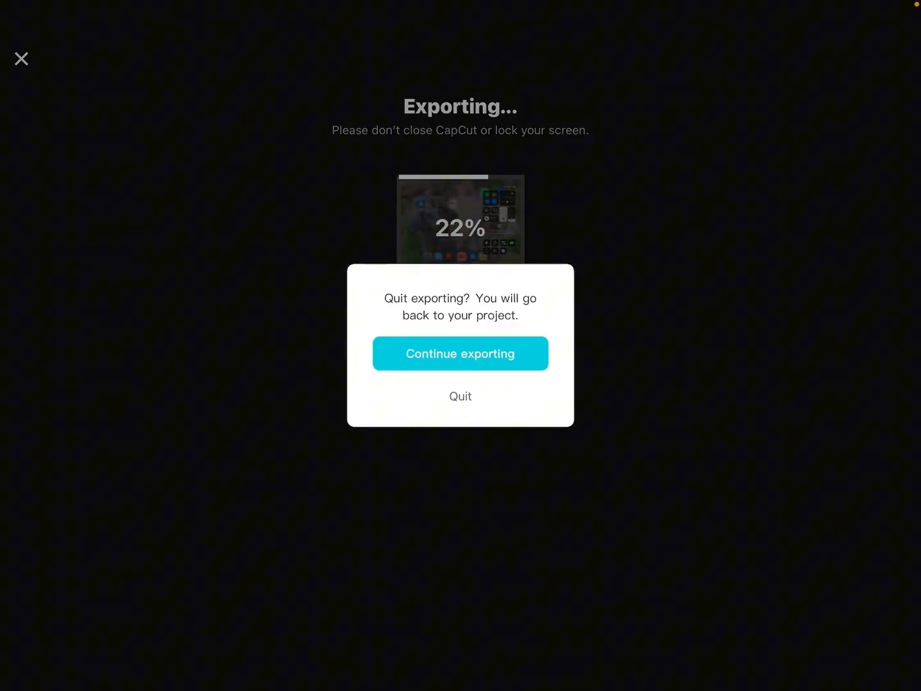
{"action": "left_click", "coordinate": [460, 396]}
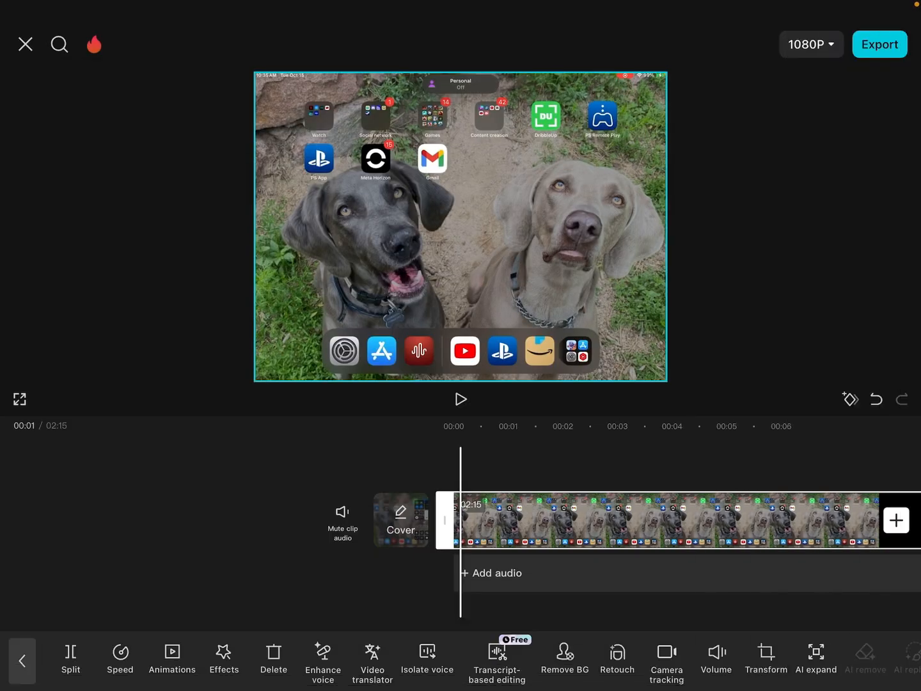